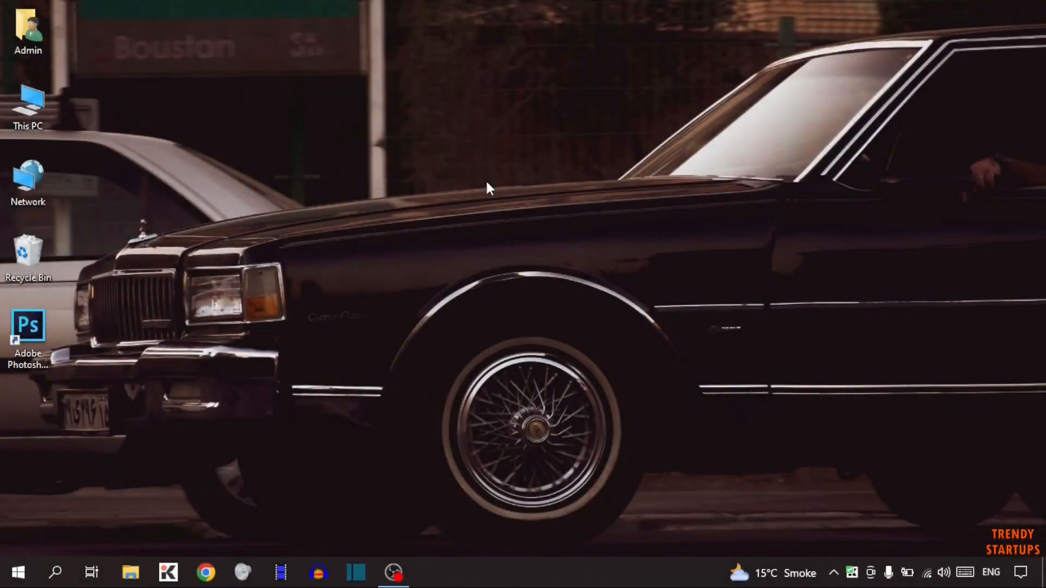
mouse_move(645, 114)
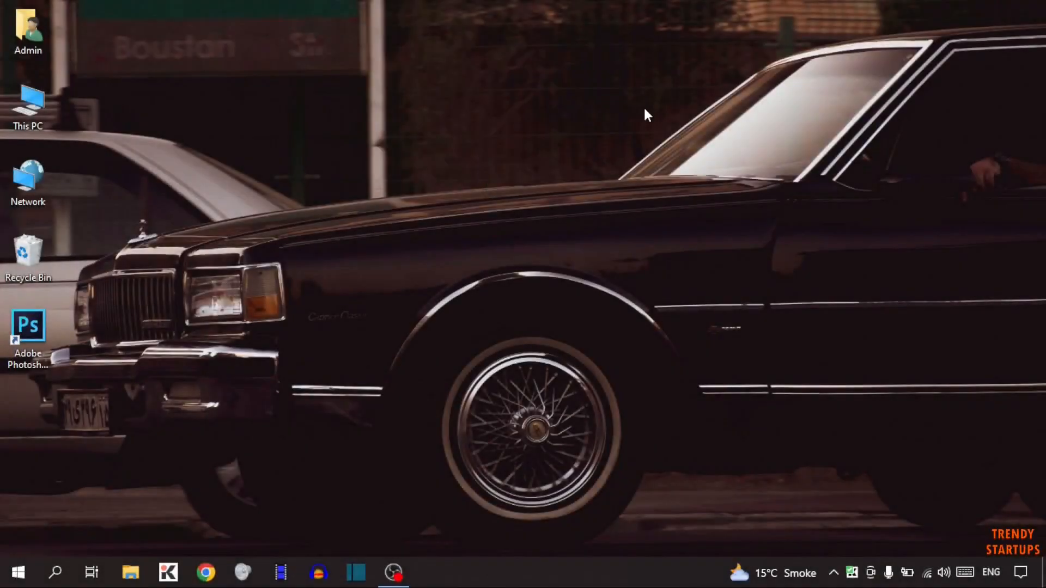
mouse_move(636, 116)
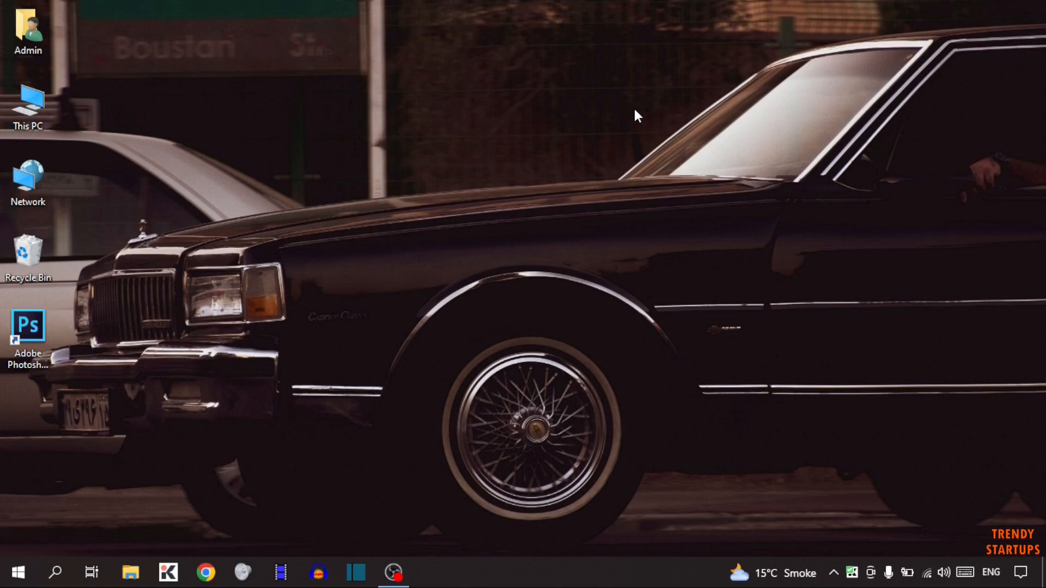
mouse_move(834, 103)
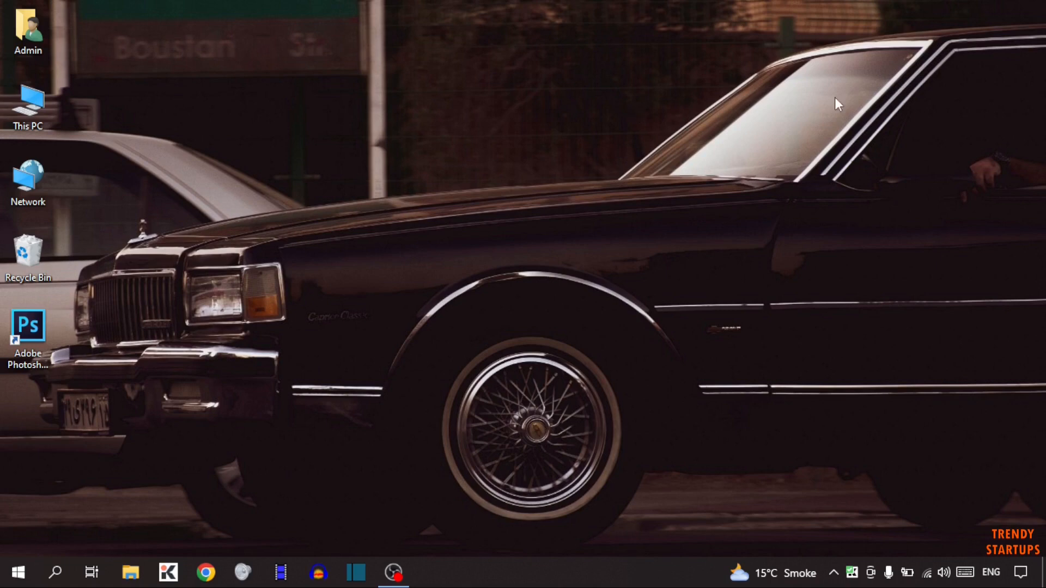
mouse_move(821, 106)
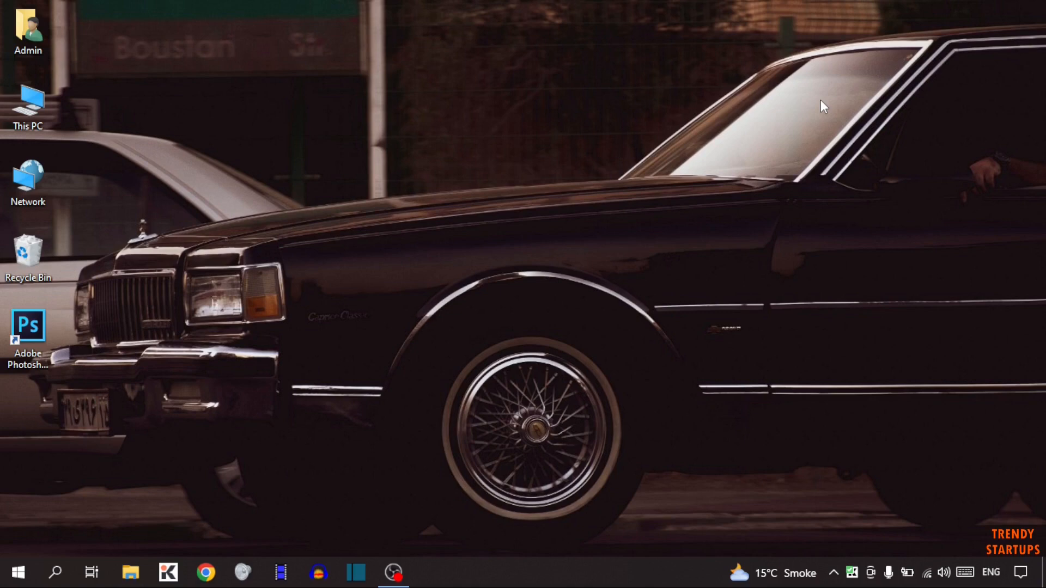
mouse_move(797, 123)
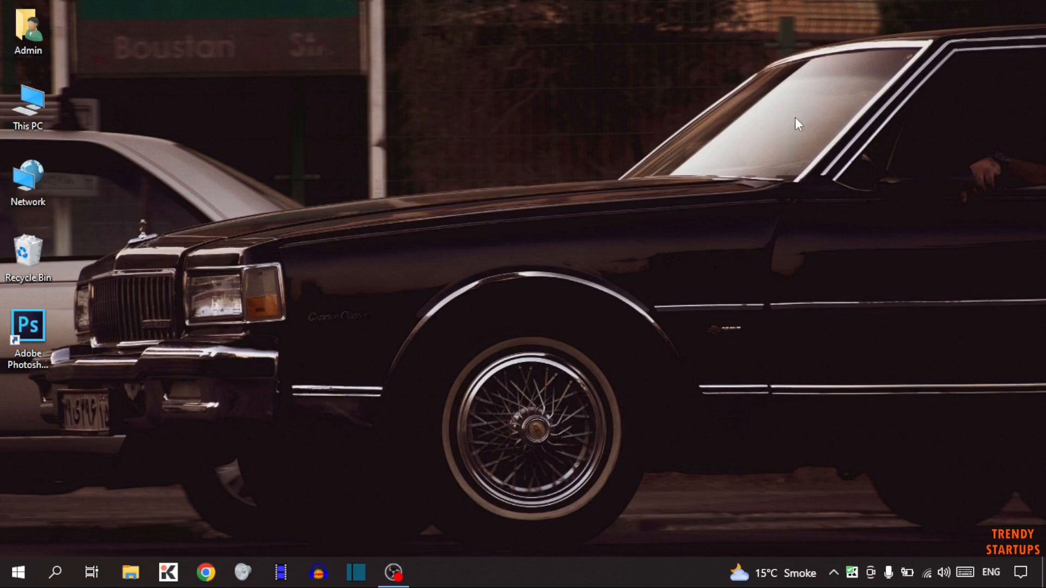
mouse_move(576, 123)
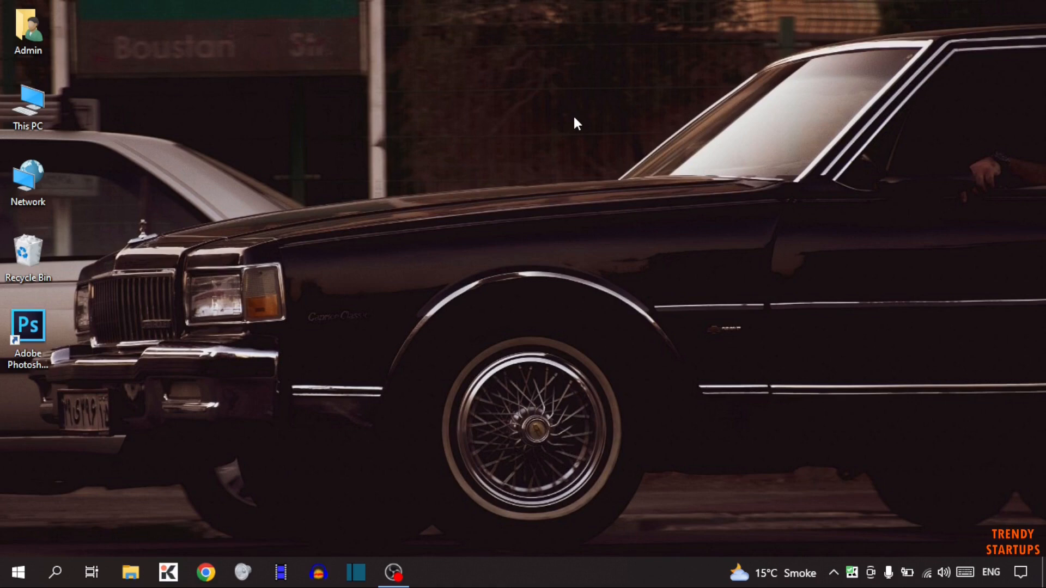
mouse_move(545, 123)
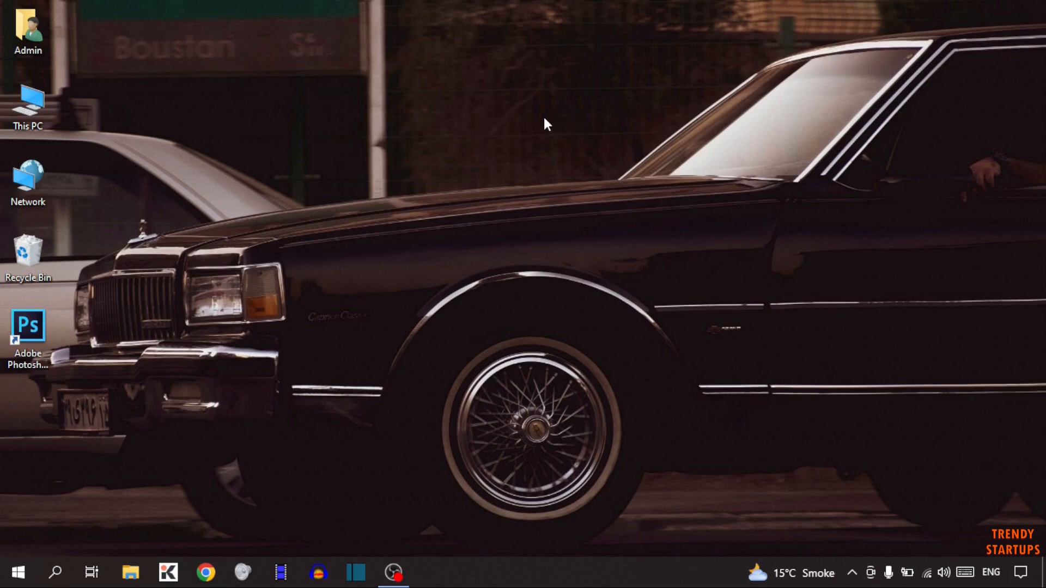
mouse_move(445, 166)
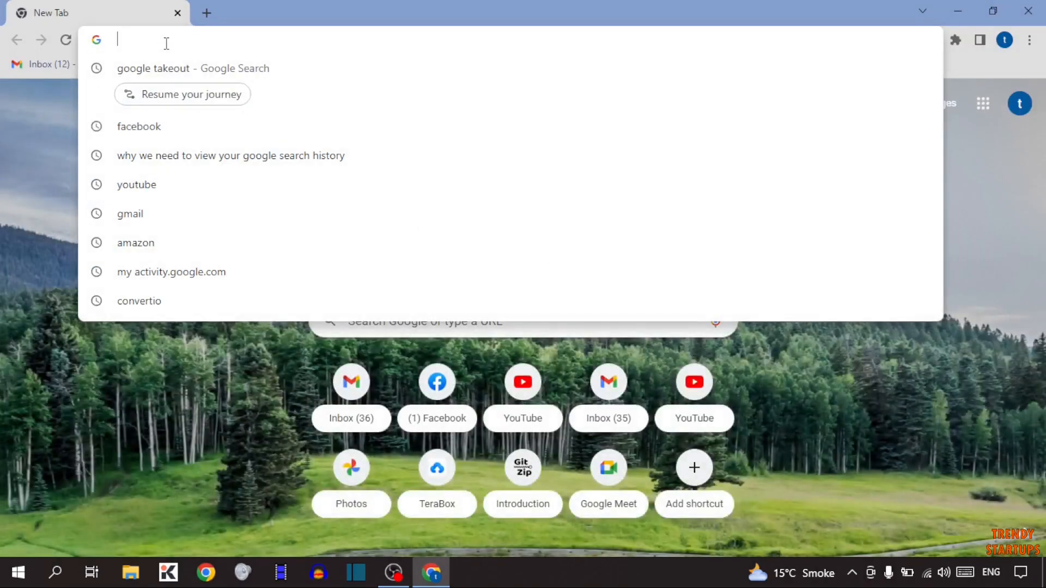
Step: Search 'google takeout' and go to the Google Takeout page from the results
type("google takeout")
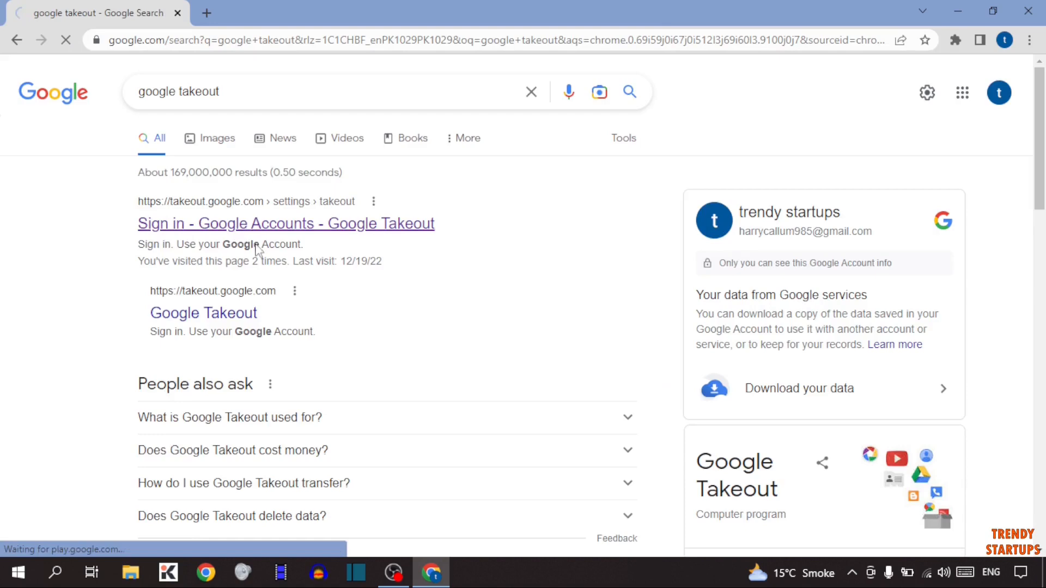
left_click(285, 224)
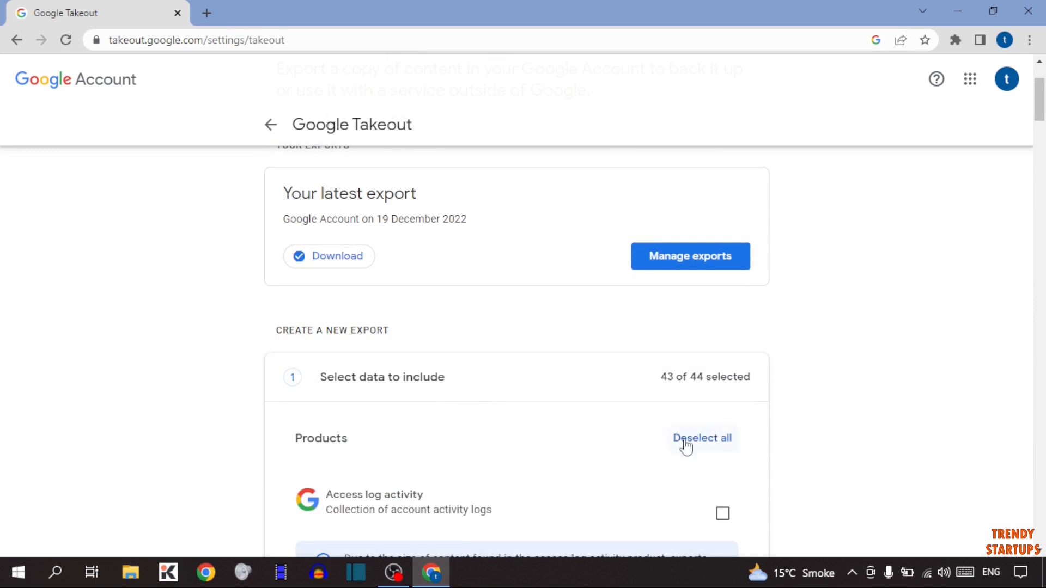
mouse_move(661, 458)
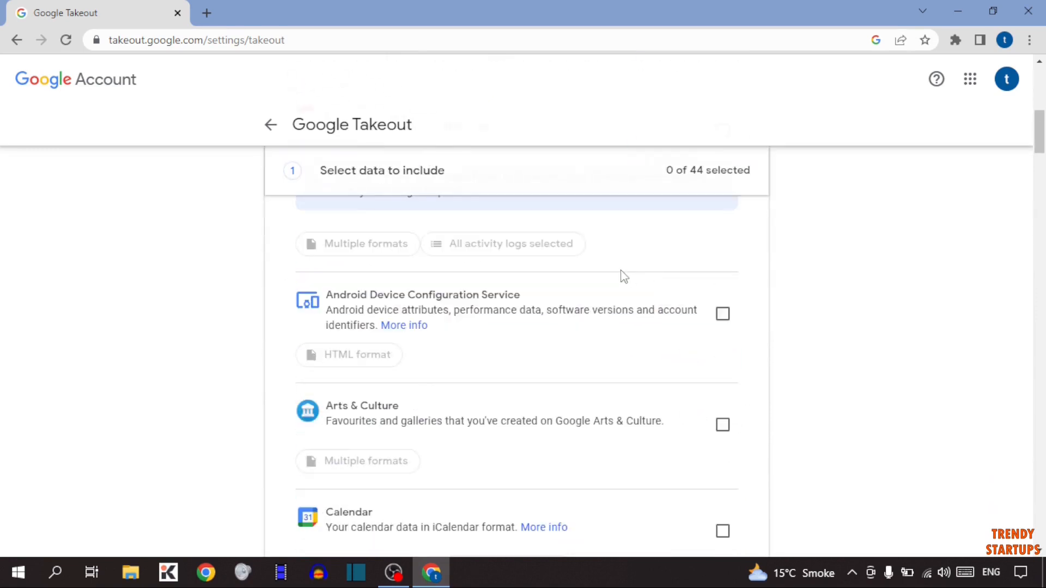
Step: Include only Google Account data in the export (1 of 44 products)
scroll("down", 3)
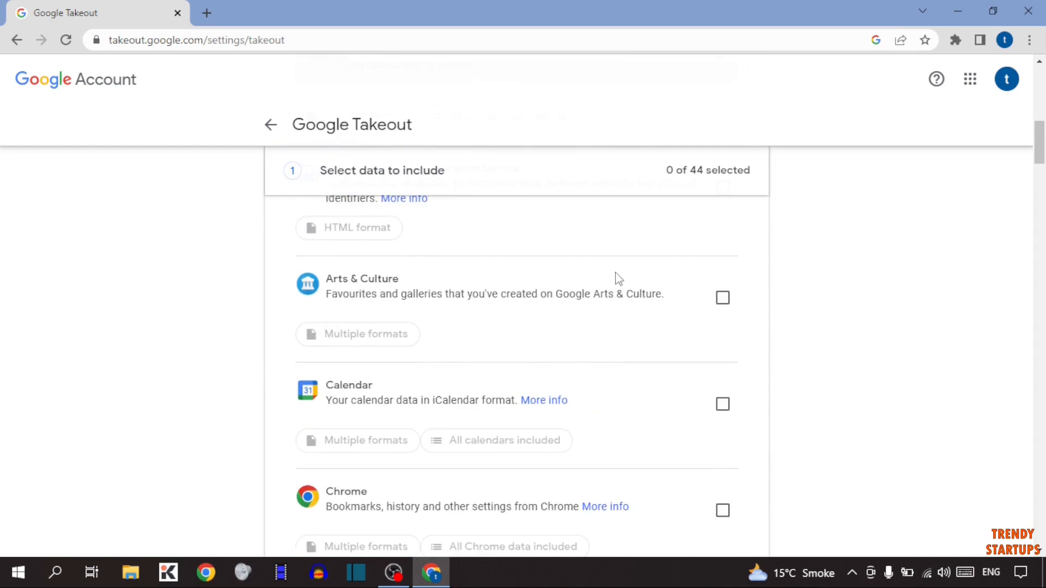
scroll("down", 3)
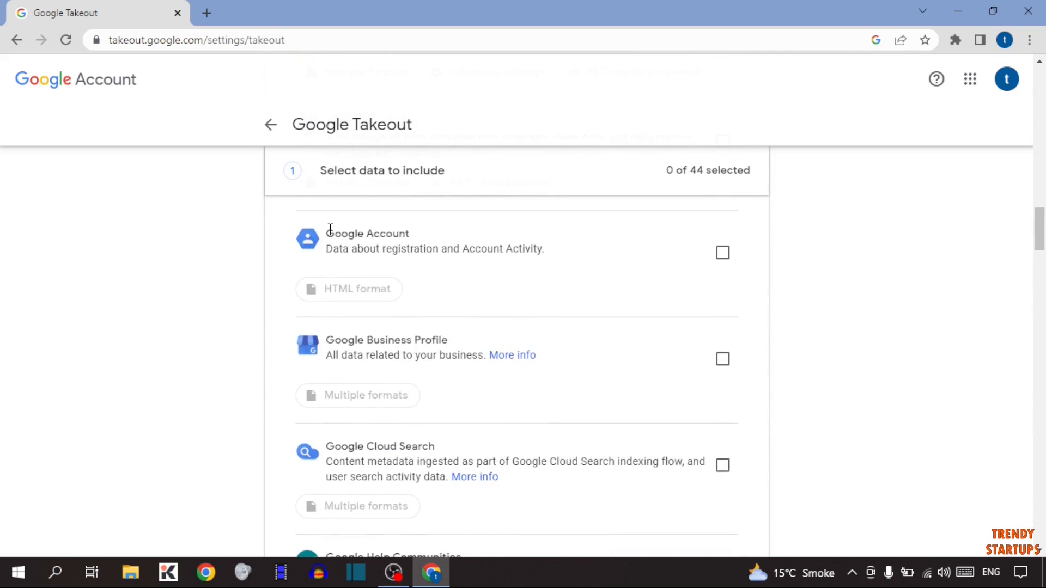
mouse_move(461, 250)
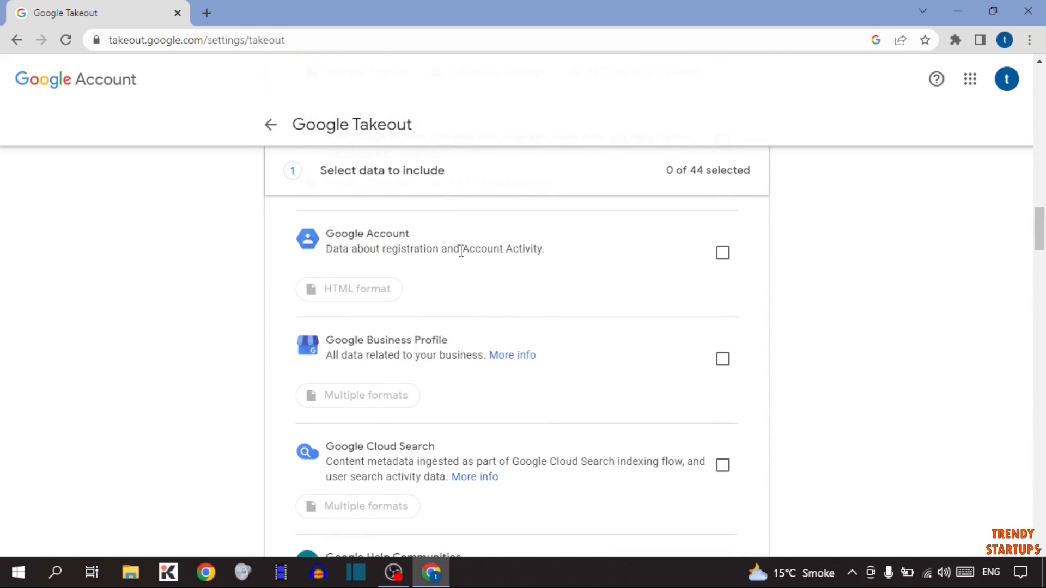
mouse_move(678, 261)
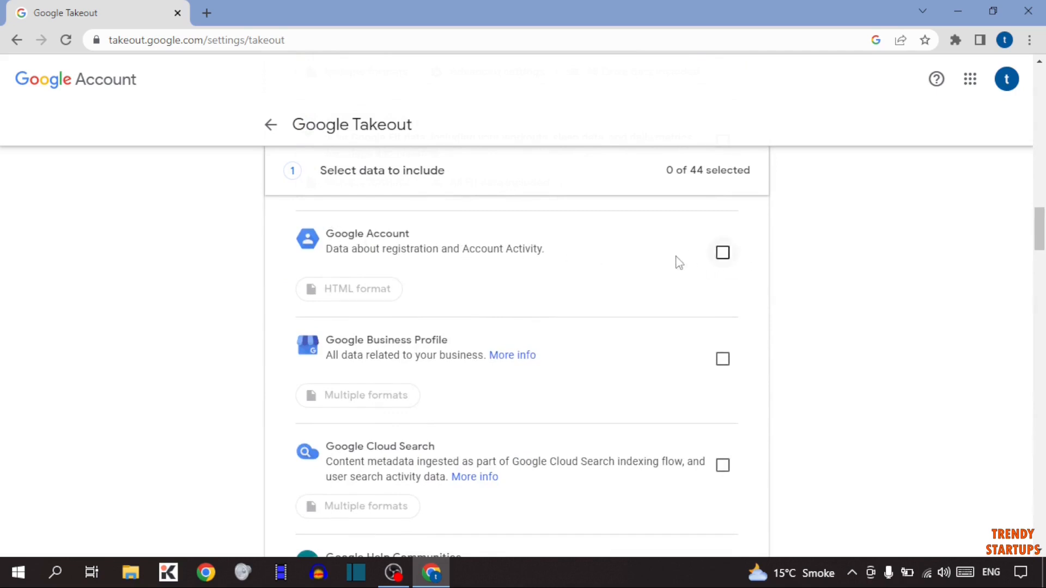
left_click(722, 253)
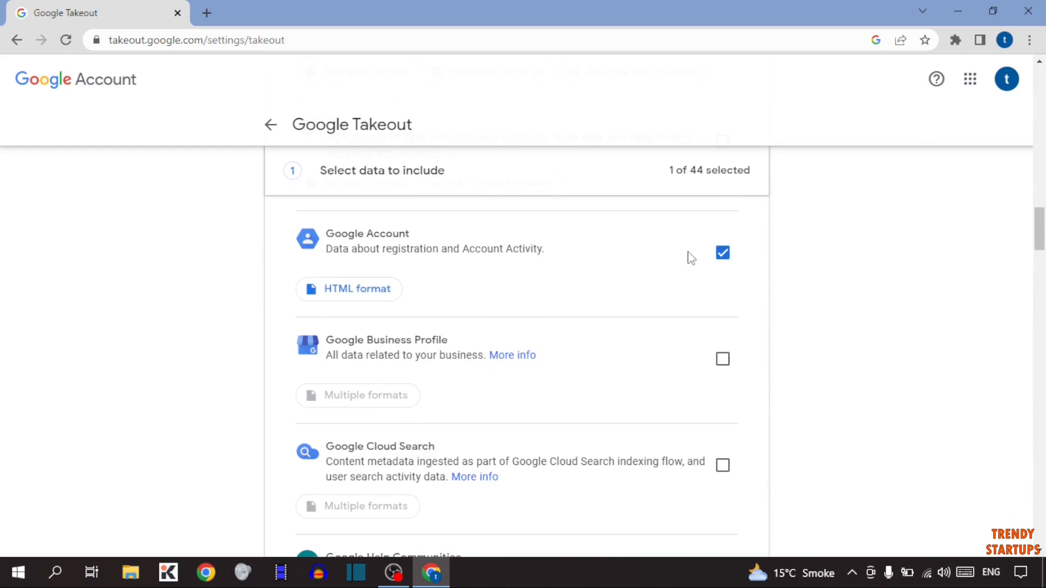
scroll("down", 3)
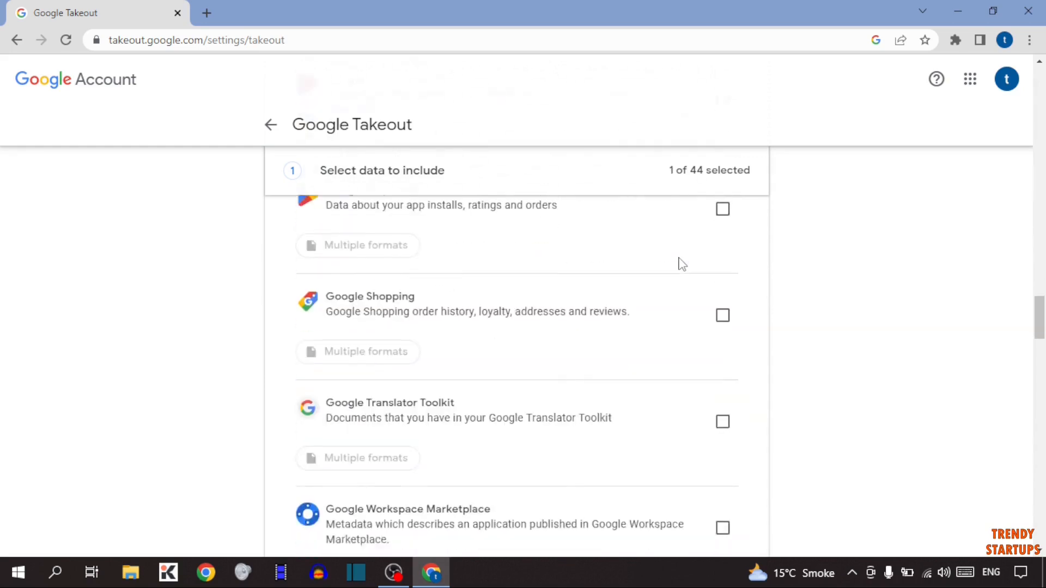
scroll("down", 3)
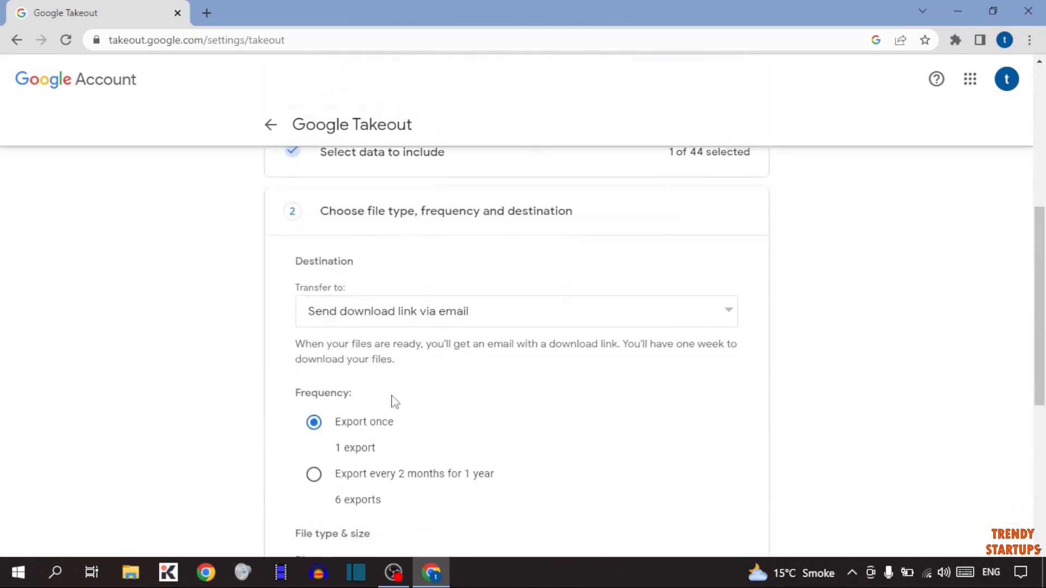
Step: Create the export with an emailed download link, sent once as a .zip of 2 GB
scroll("down", 3)
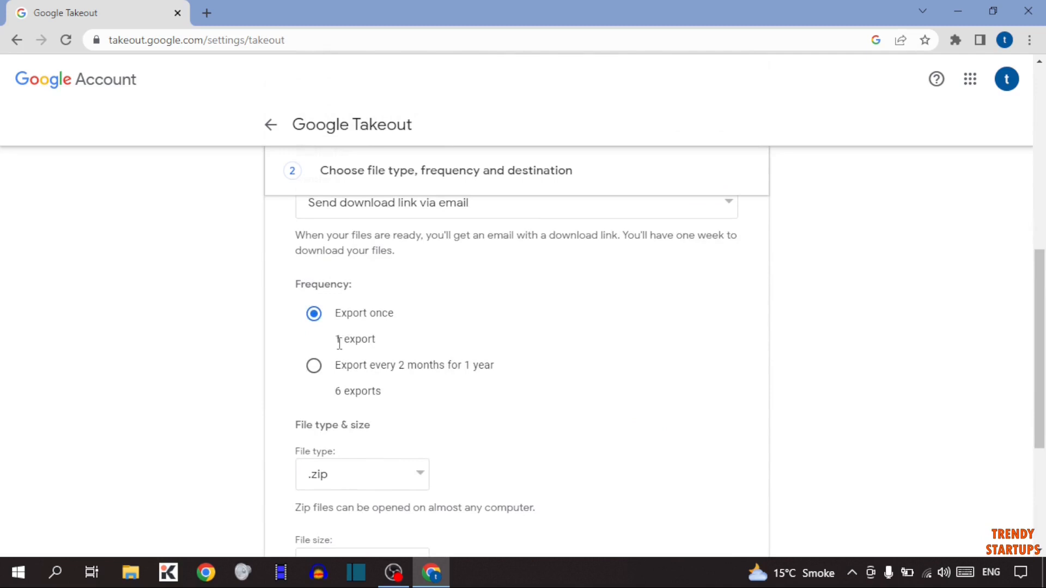
mouse_move(466, 377)
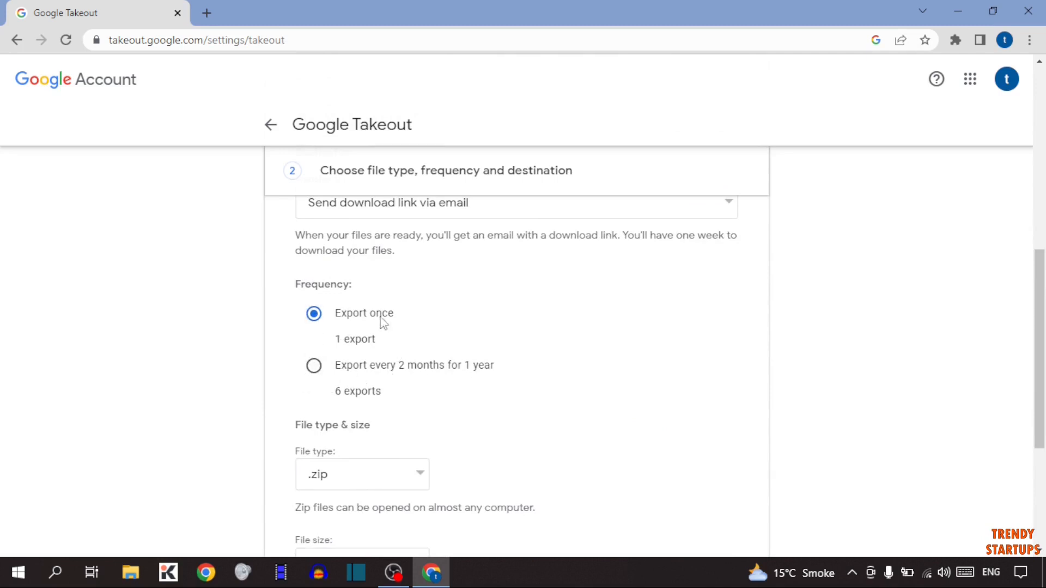
scroll("down", 3)
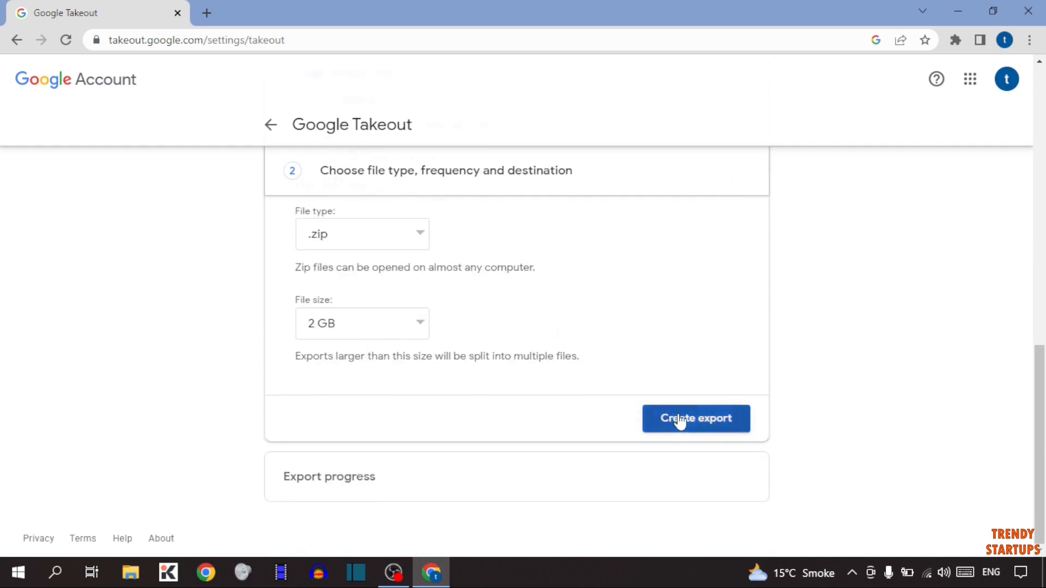
left_click(695, 419)
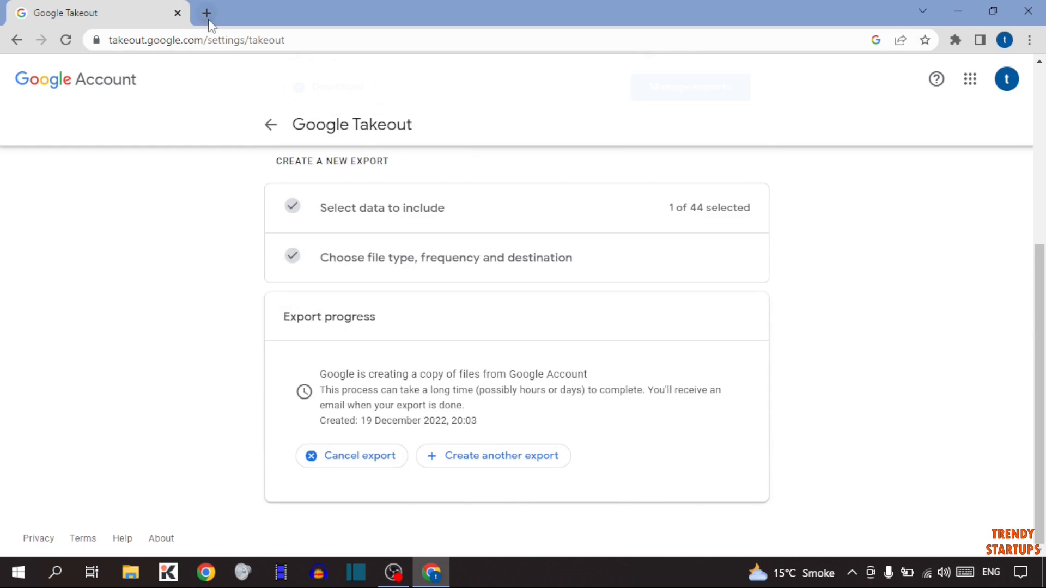
Step: In Gmail, read the 'Your Google data is ready to download' email in a new tab
left_click(207, 13)
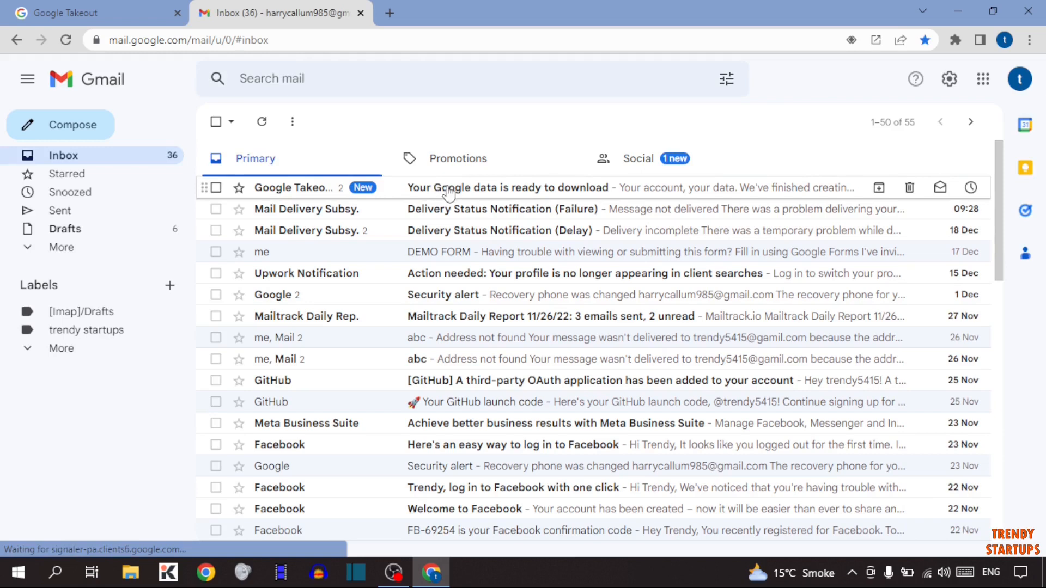
left_click(507, 188)
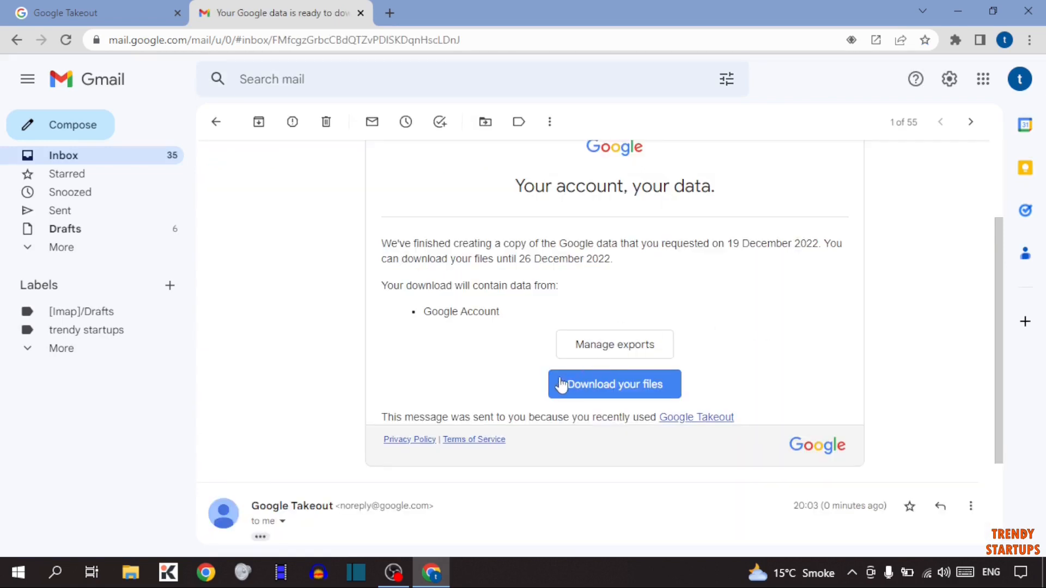
mouse_move(627, 372)
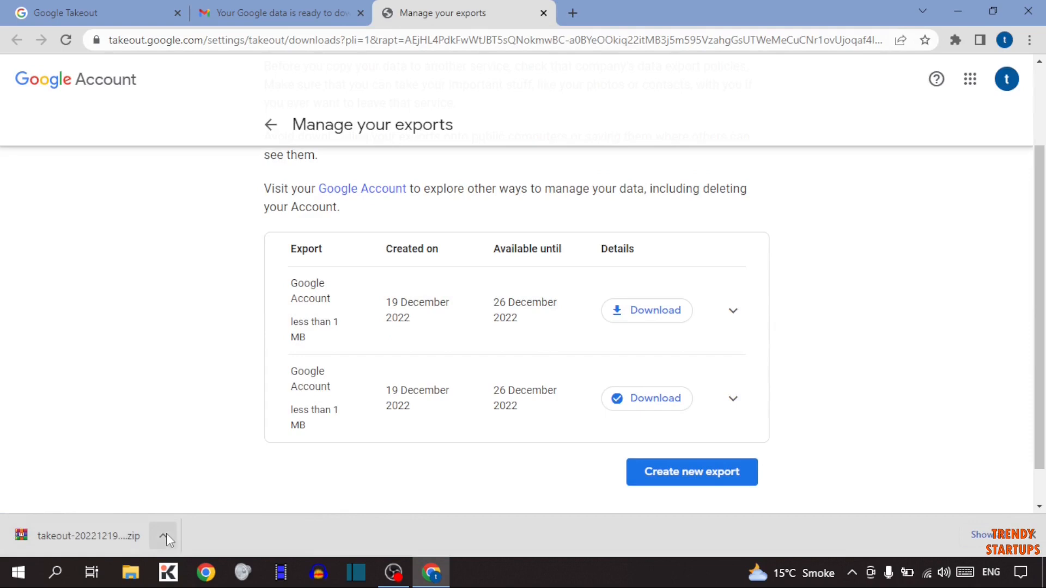
Step: In the downloaded zip, go into Takeout > Google Account and view its HTML document
left_click(87, 536)
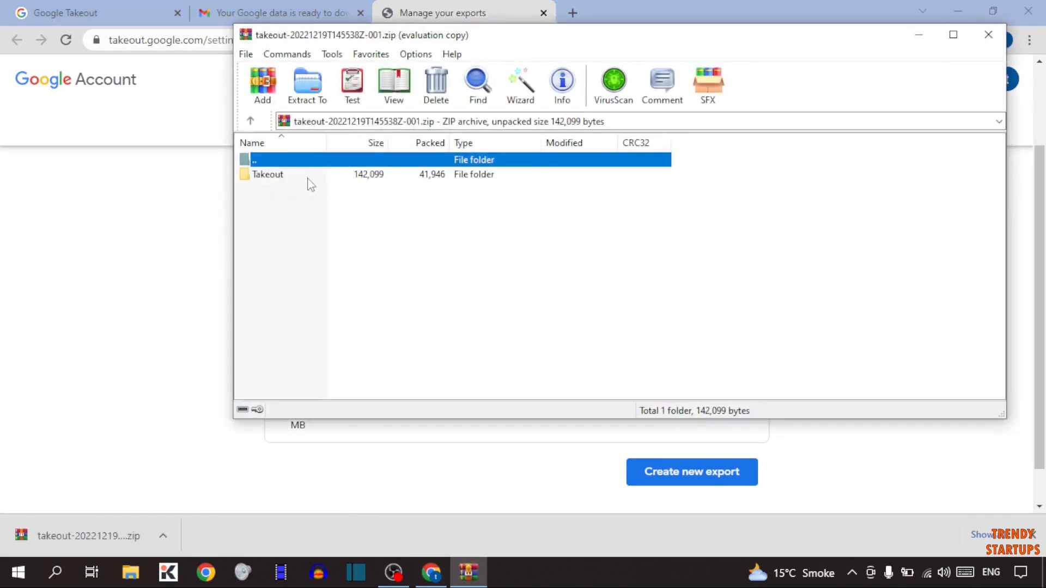
double_click(268, 174)
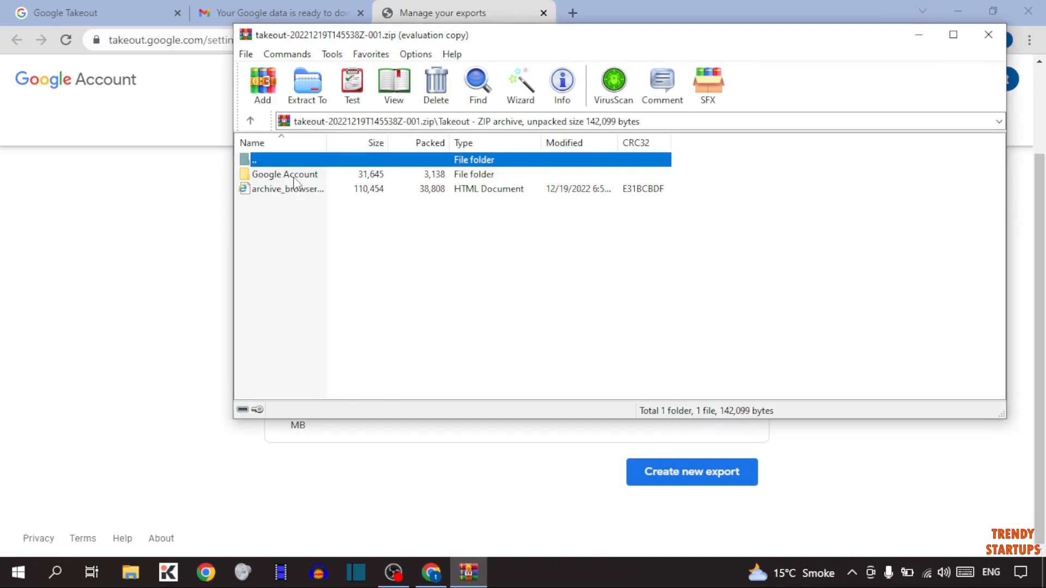
double_click(295, 174)
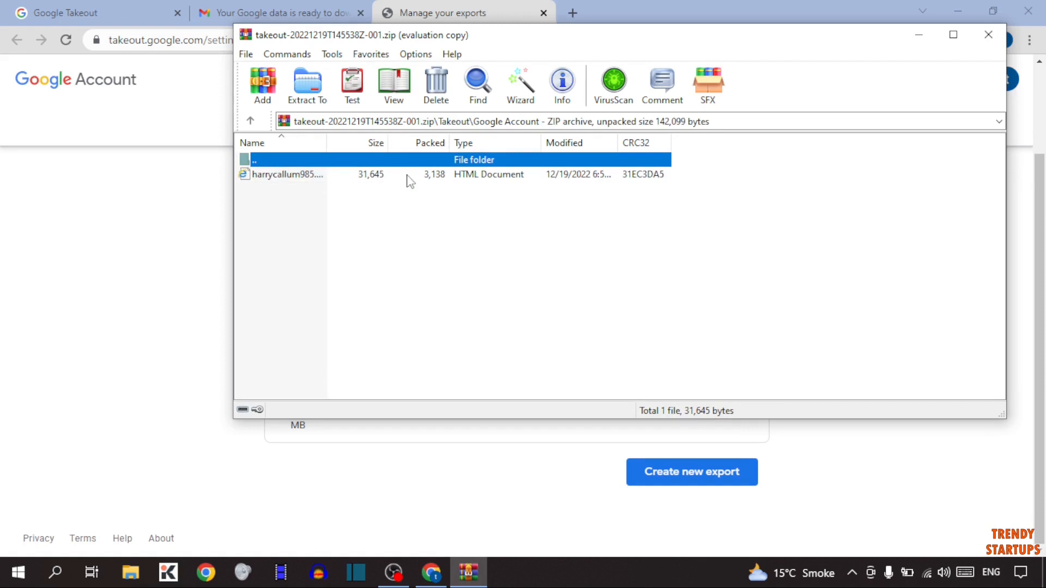
left_click(289, 174)
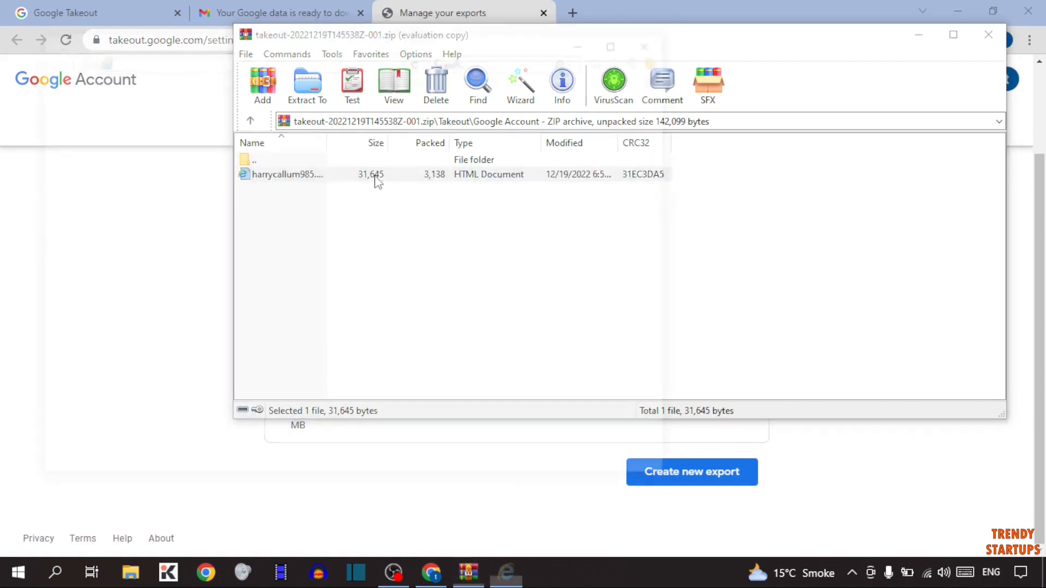
double_click(288, 174)
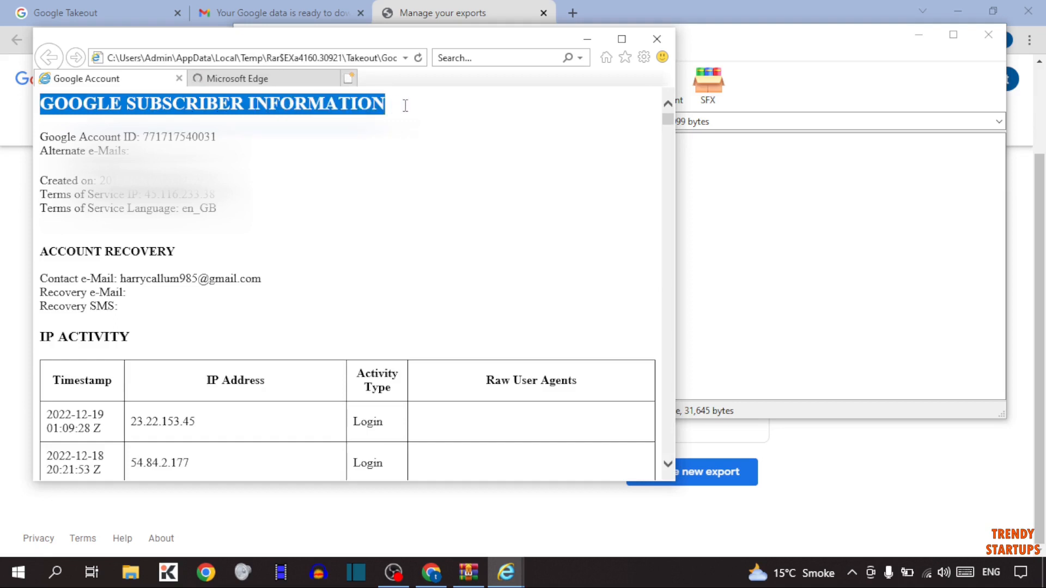
Step: Clear the heading highlight on the Google Subscriber Information page
left_click(49, 155)
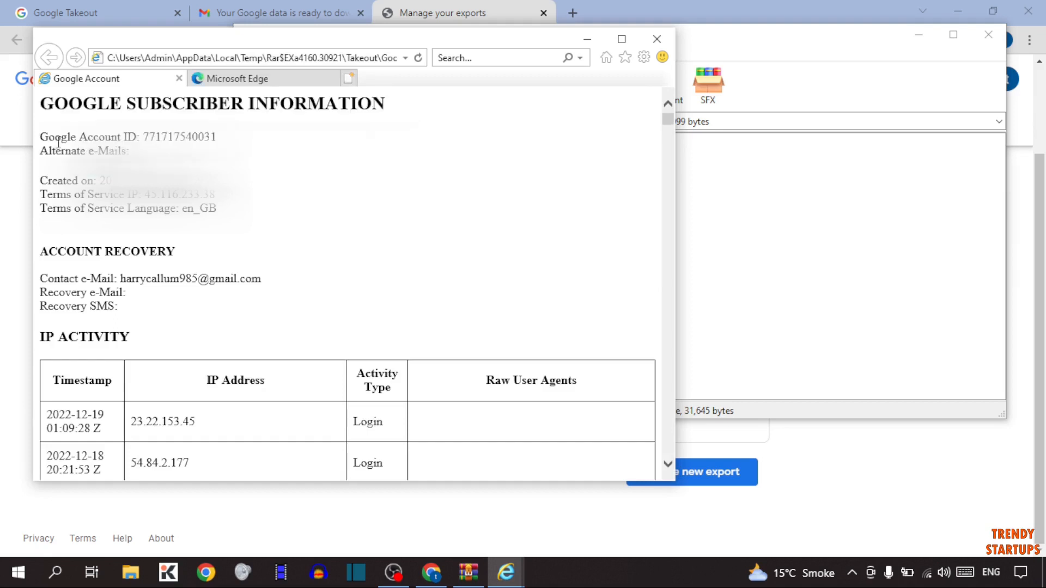
mouse_move(60, 166)
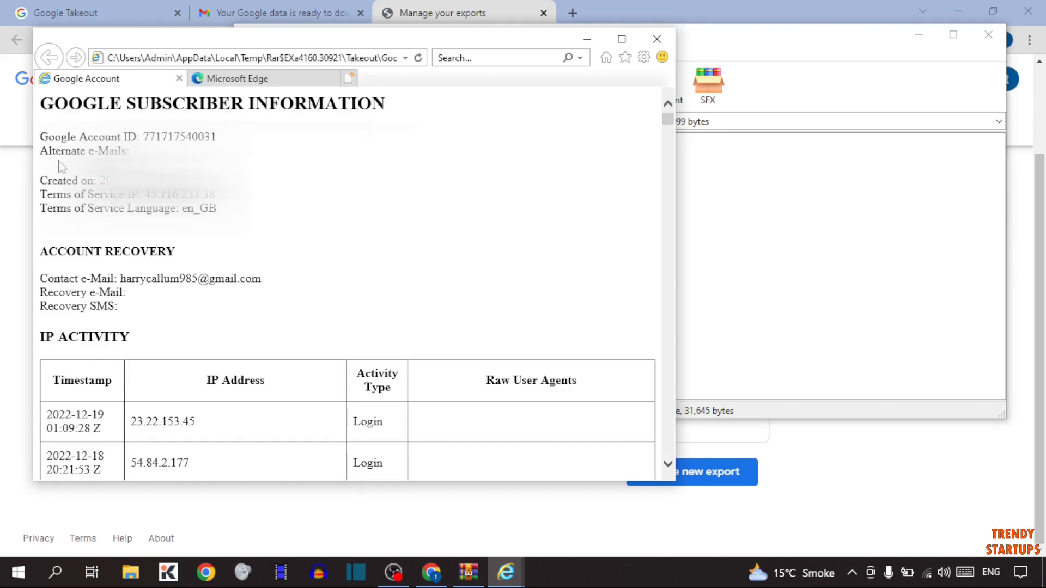